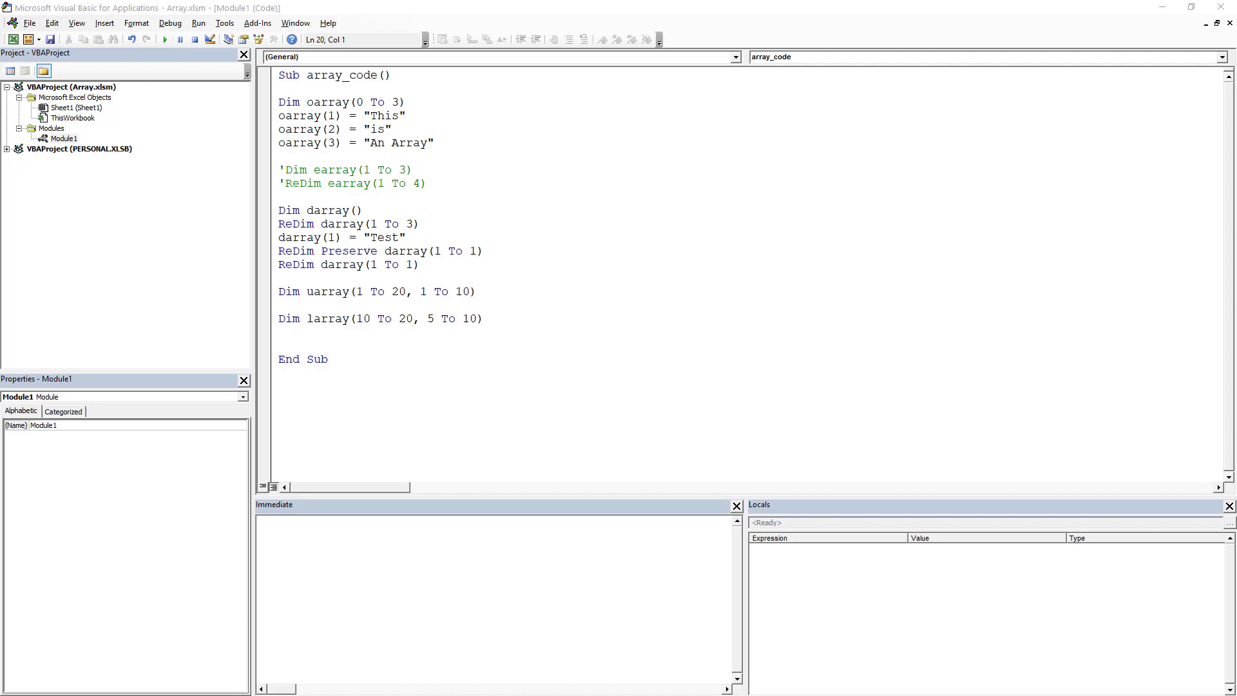
mouse_move(349, 411)
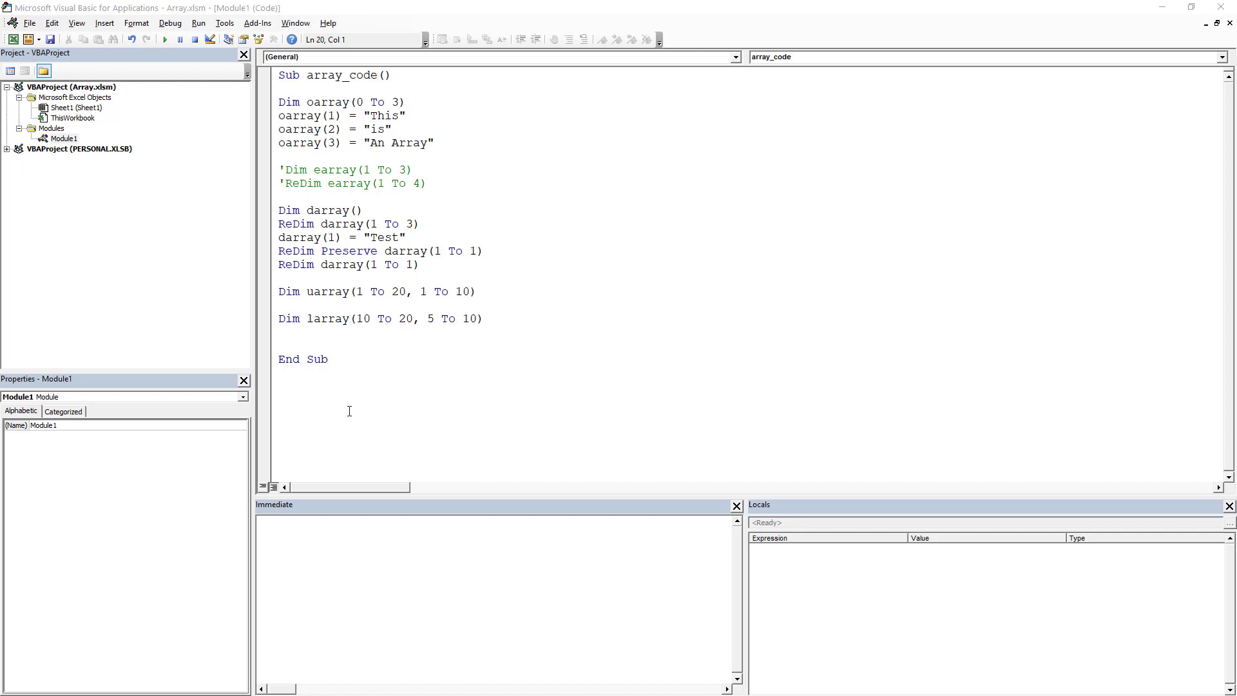
mouse_move(316, 324)
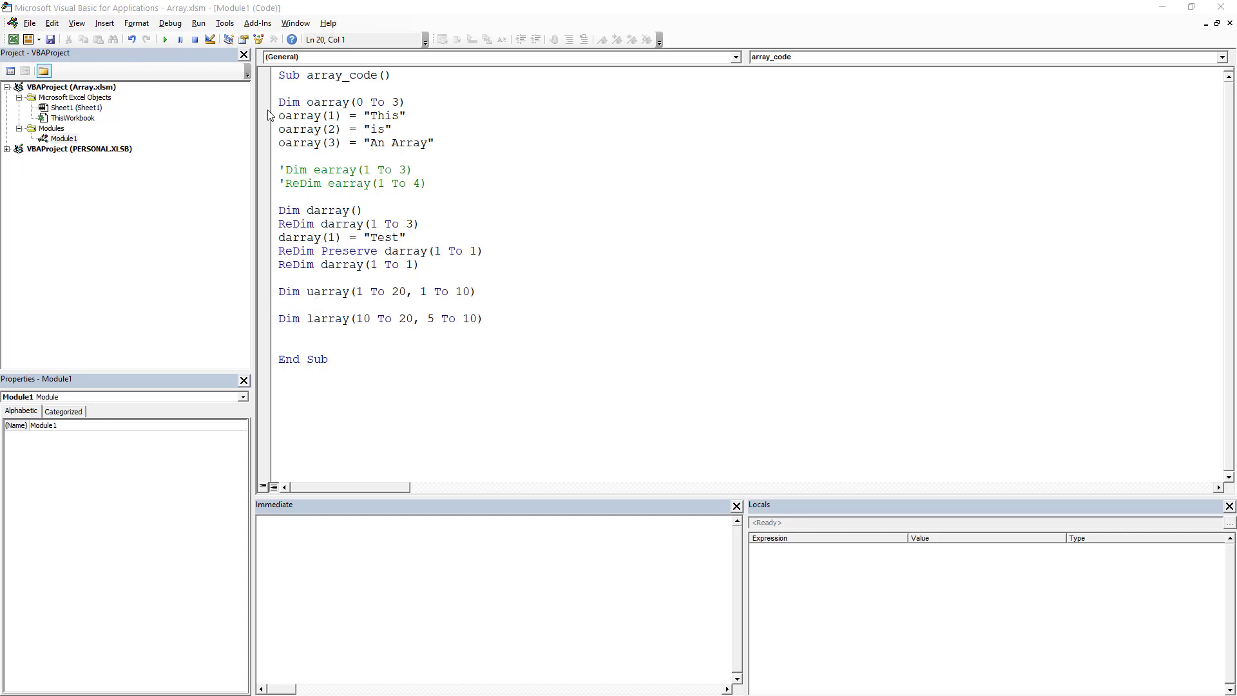
Step into array_code, pausing at the oarray(1) = "This" assignment
left_click_drag(278, 101, 467, 266)
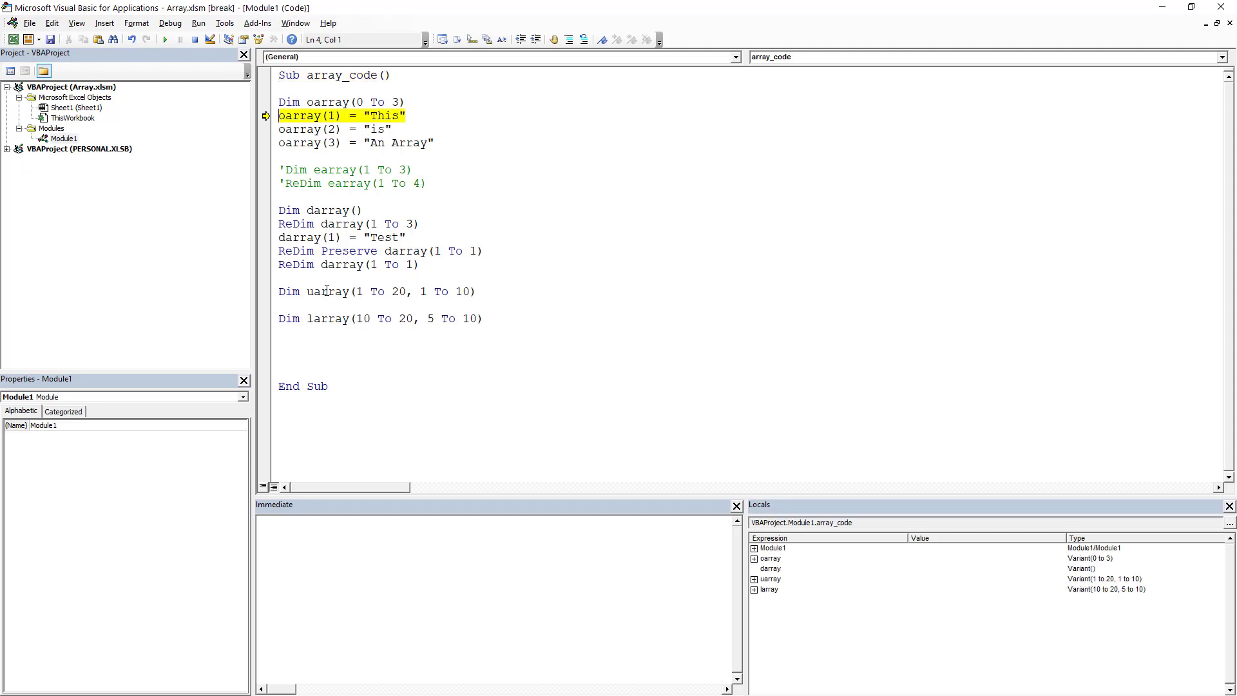
Step to End Sub and add Debug.Print UBound(uarray) above it, printing 20
key("F8")
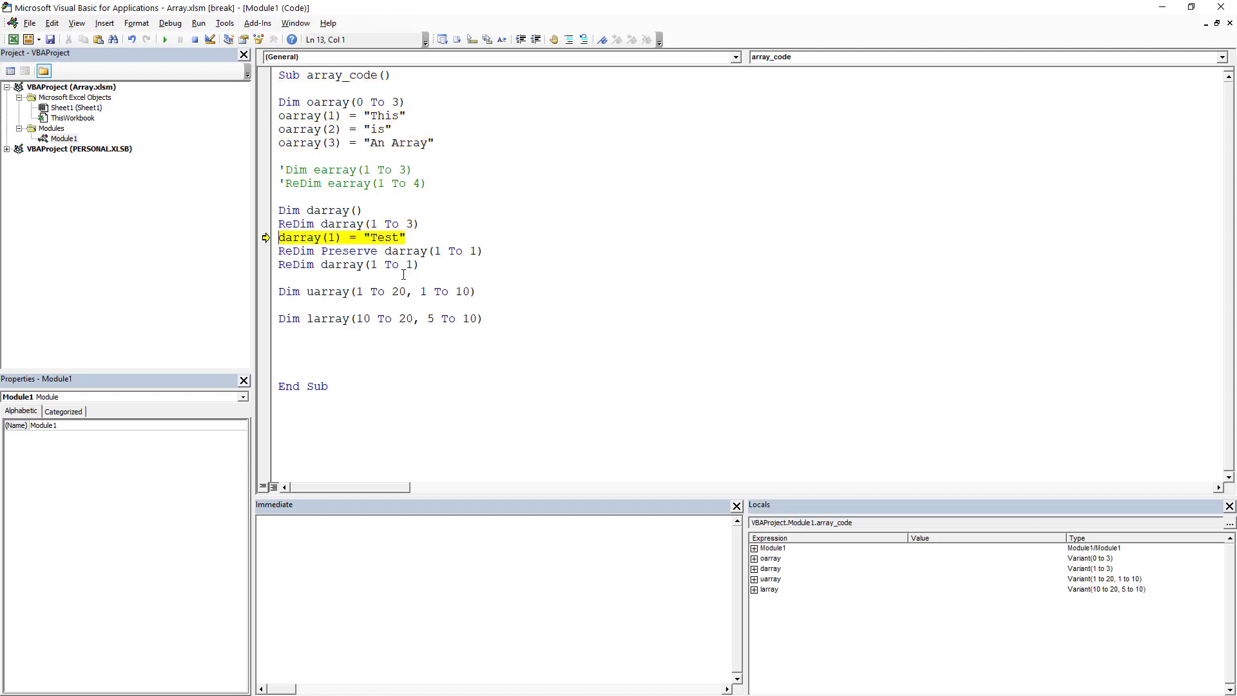
key("F8")
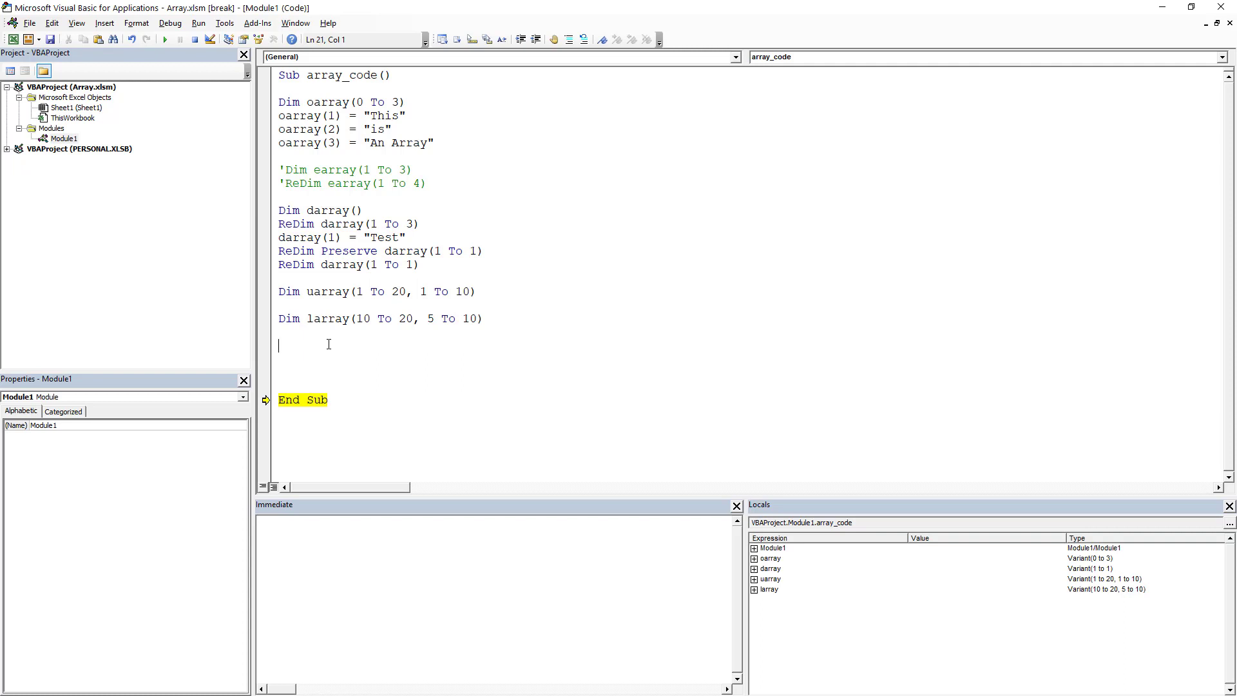
type("de")
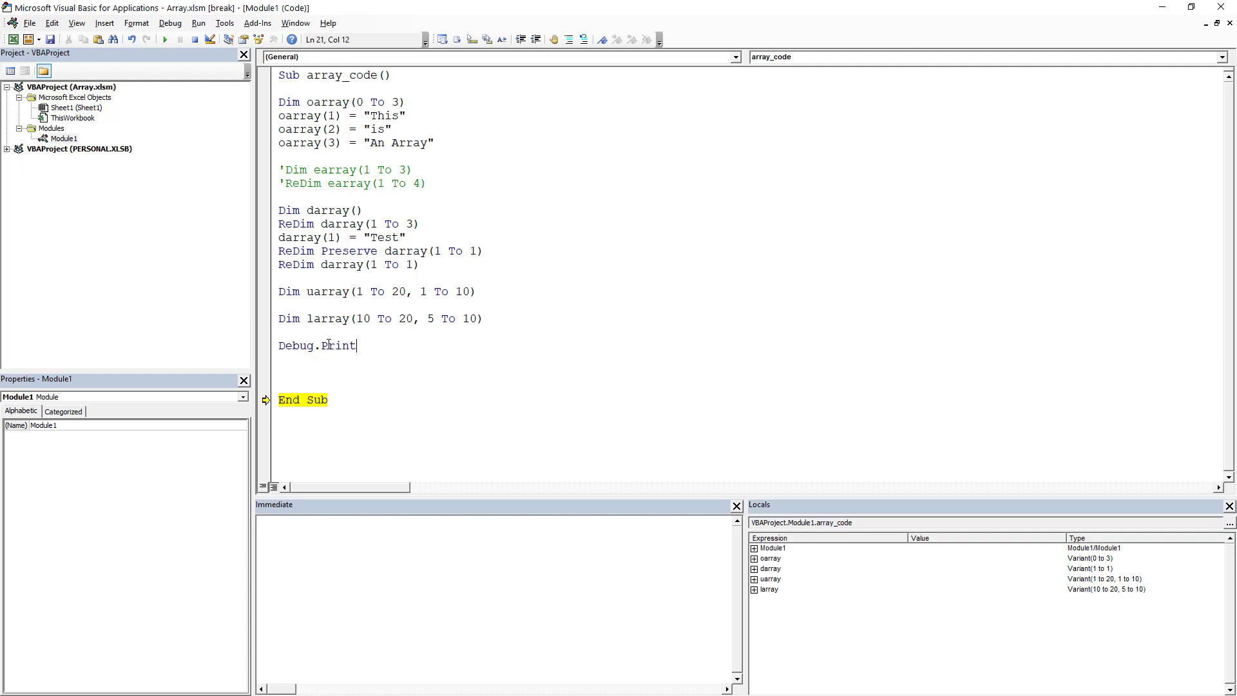
mouse_move(442, 397)
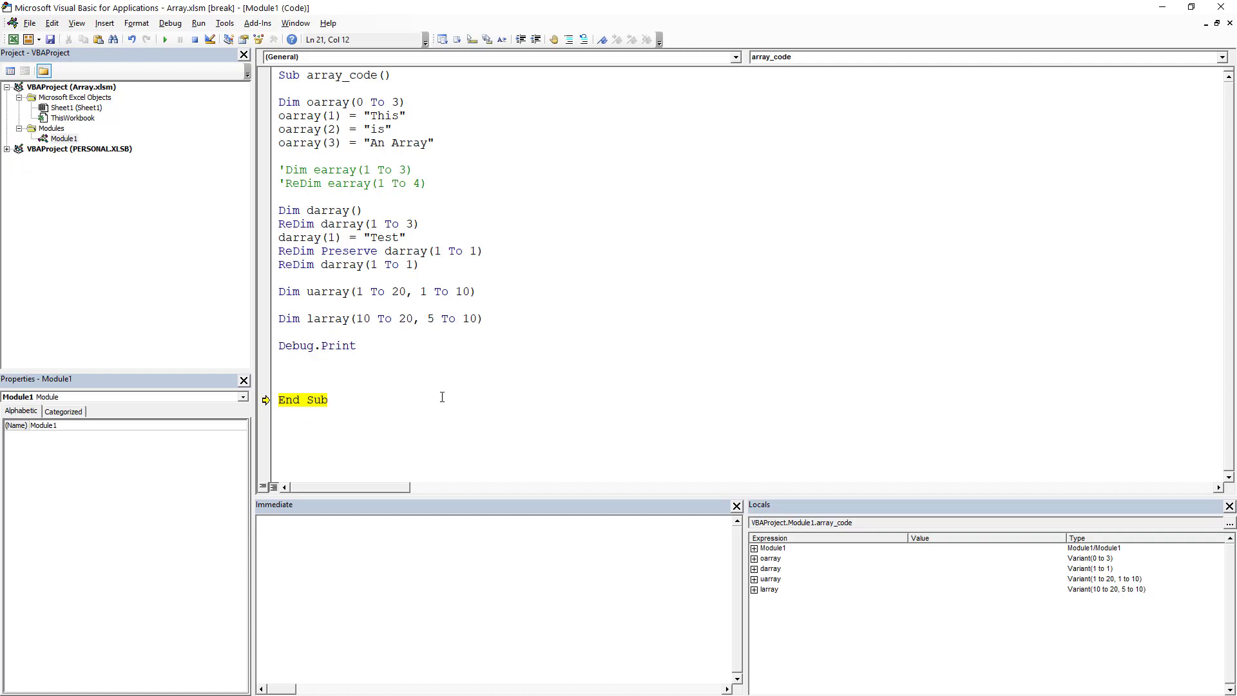
type("ubo")
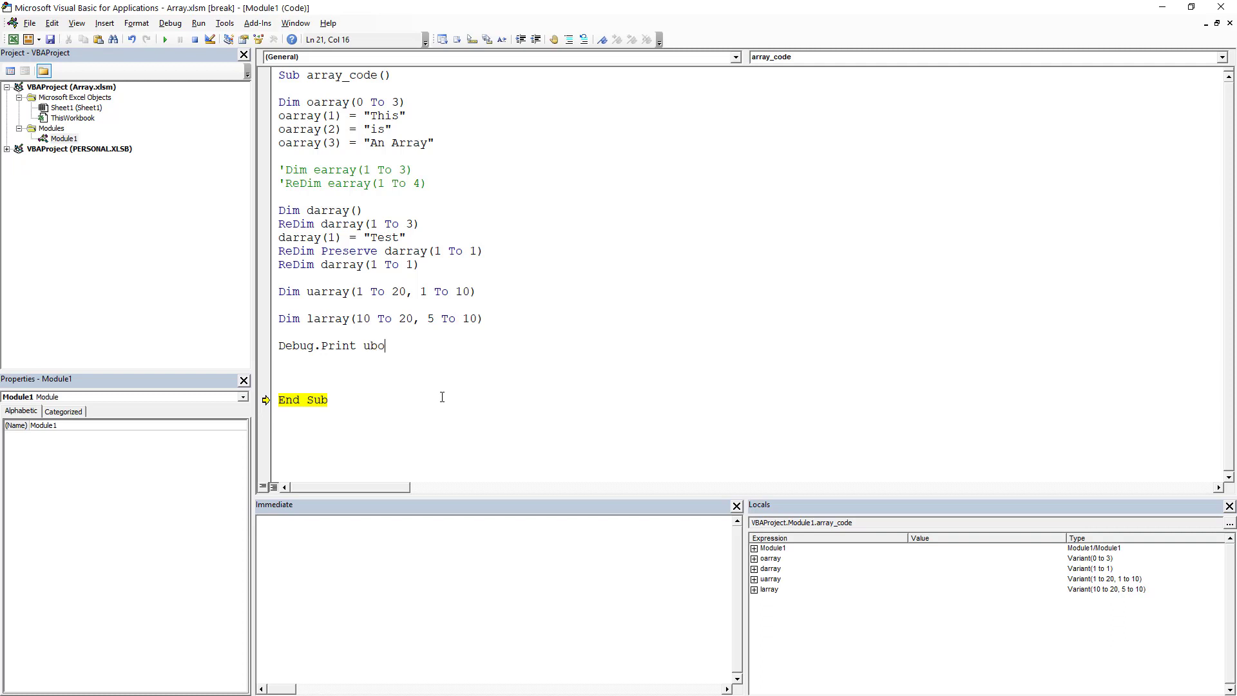
type("und(uar")
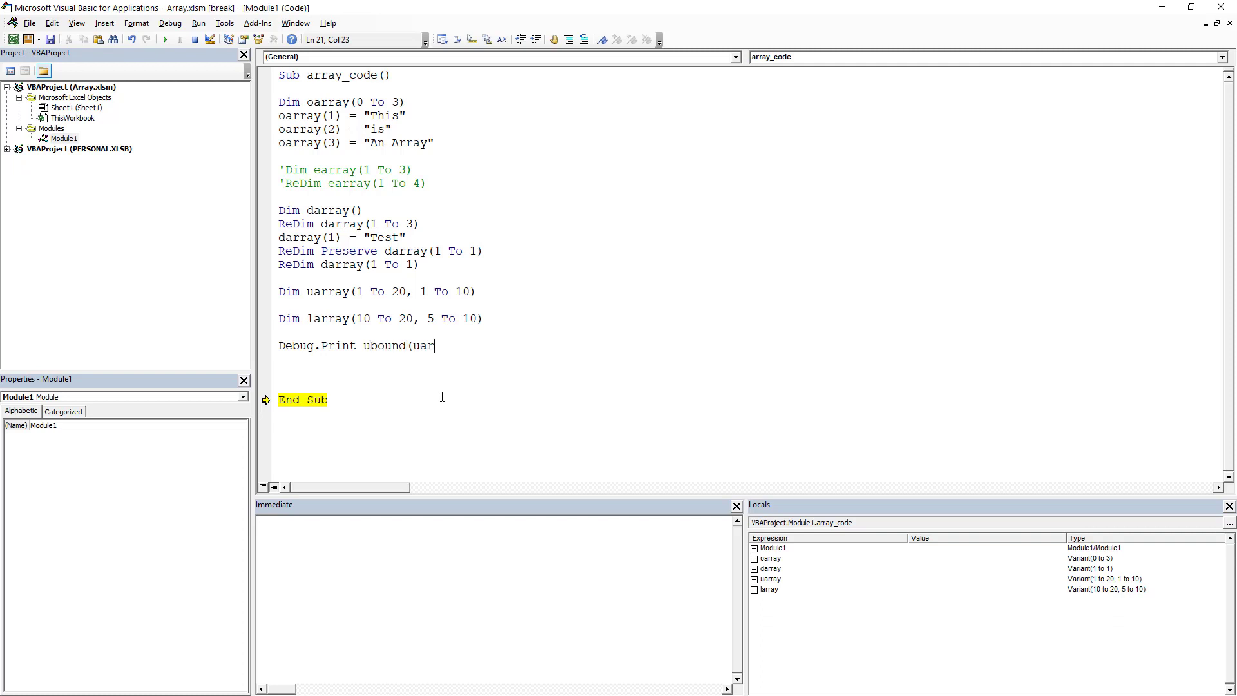
type("ray)")
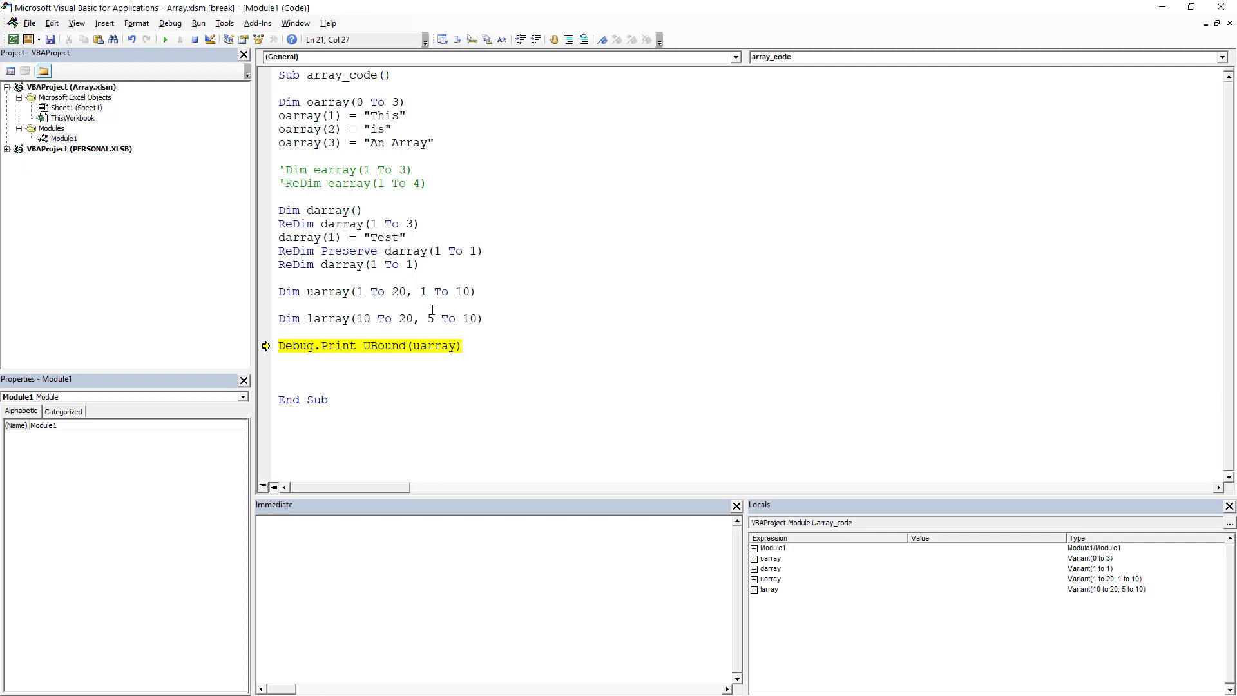
double_click(393, 291)
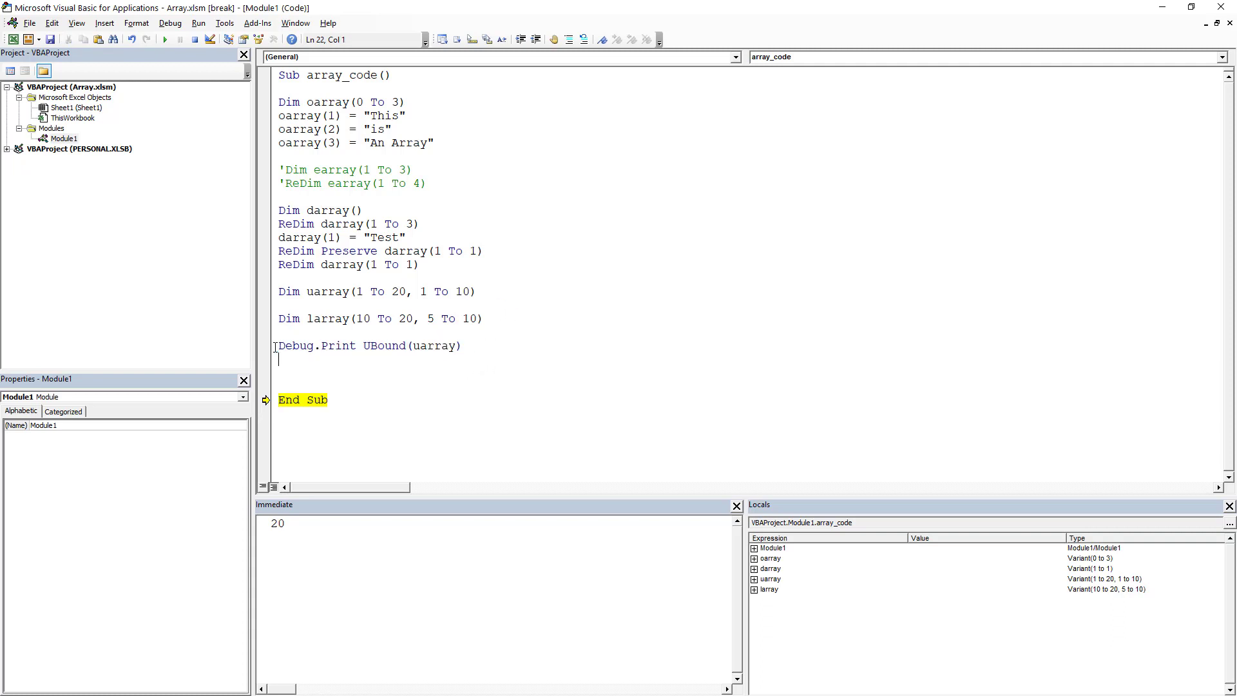
Add and run Debug.Print UBound(uarray, 2), printing 10 in the Immediate window
type("Debug.Print UBound(uarray)")
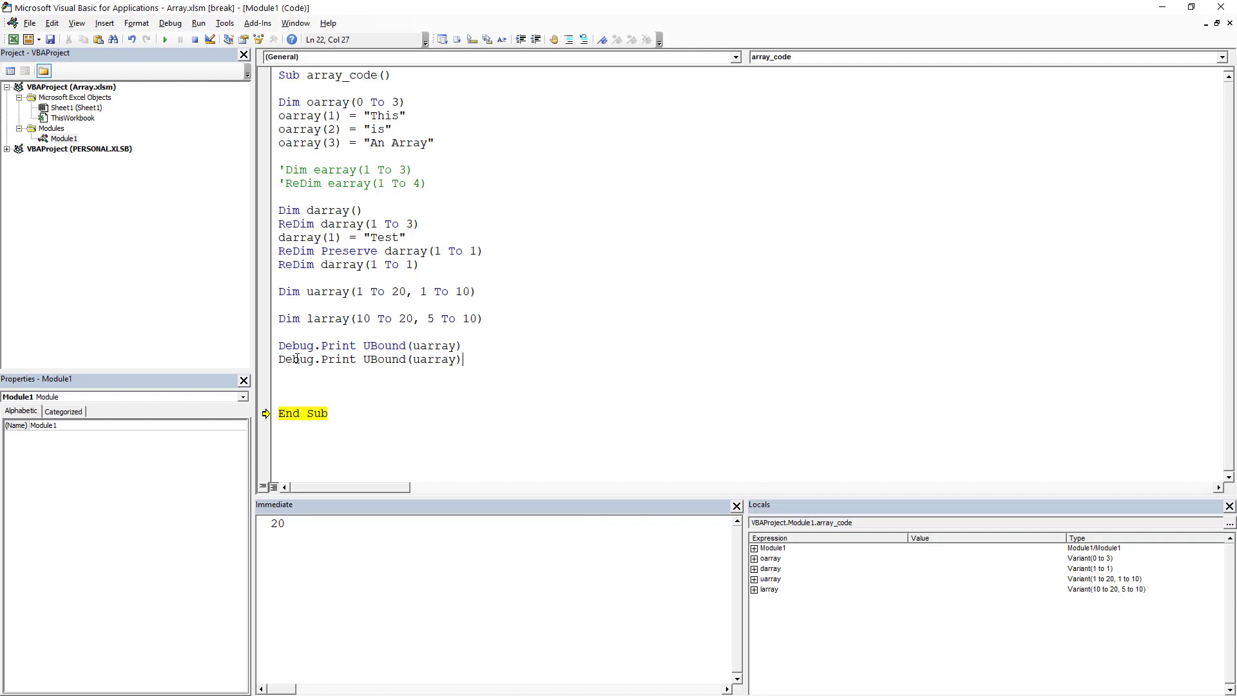
type(".")
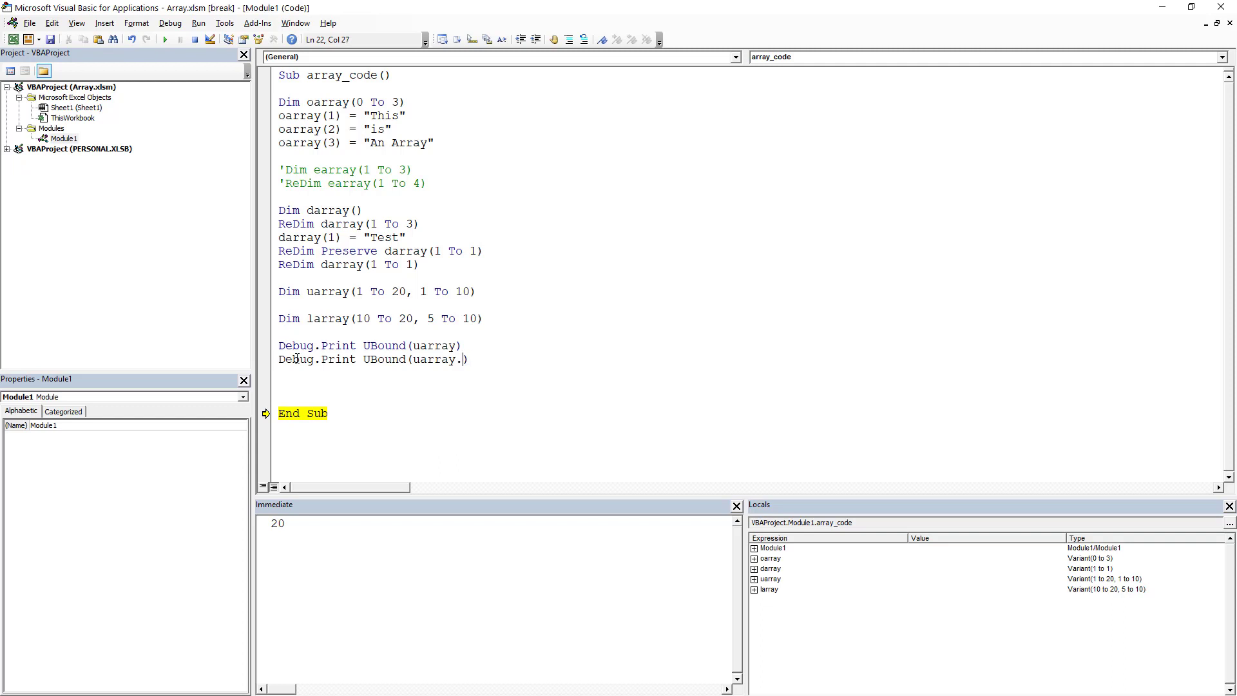
type(", 2")
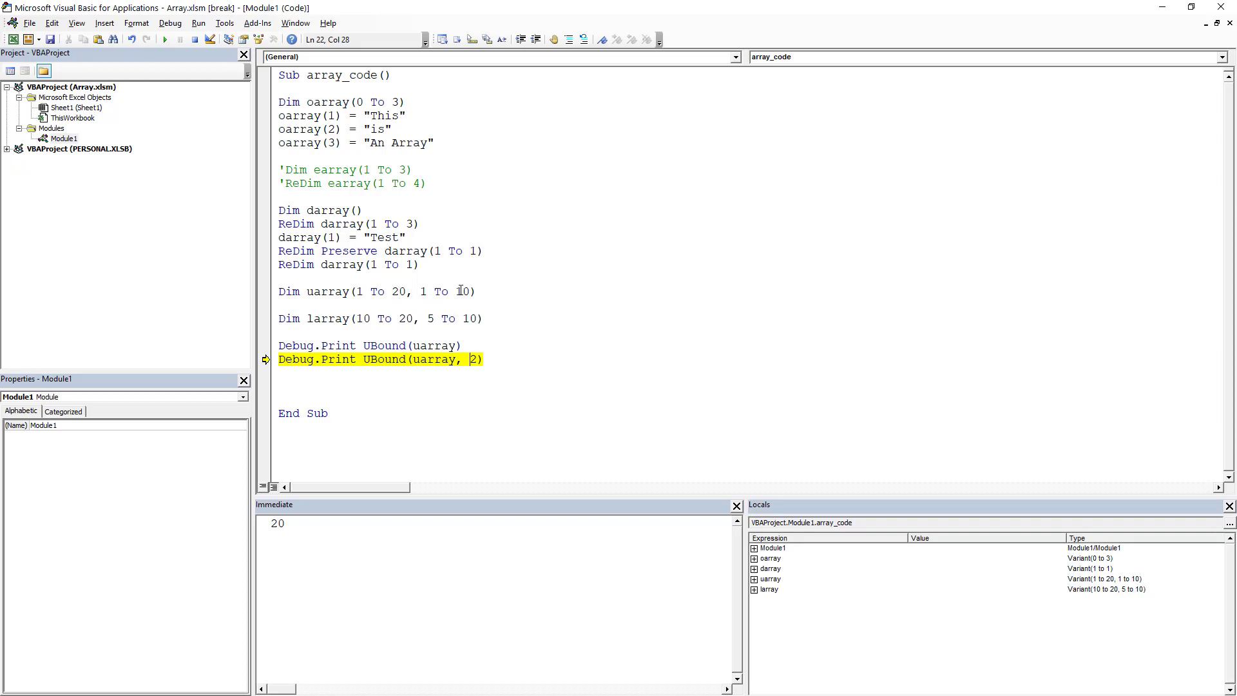
mouse_move(387, 359)
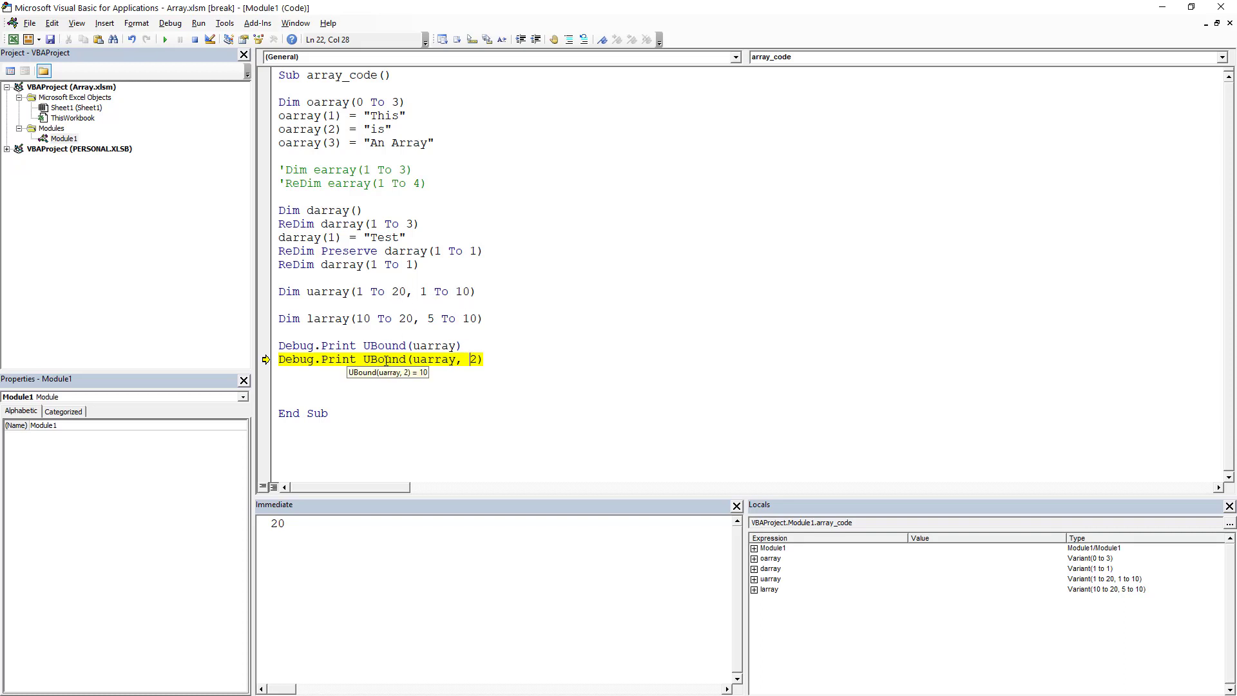
mouse_move(465, 291)
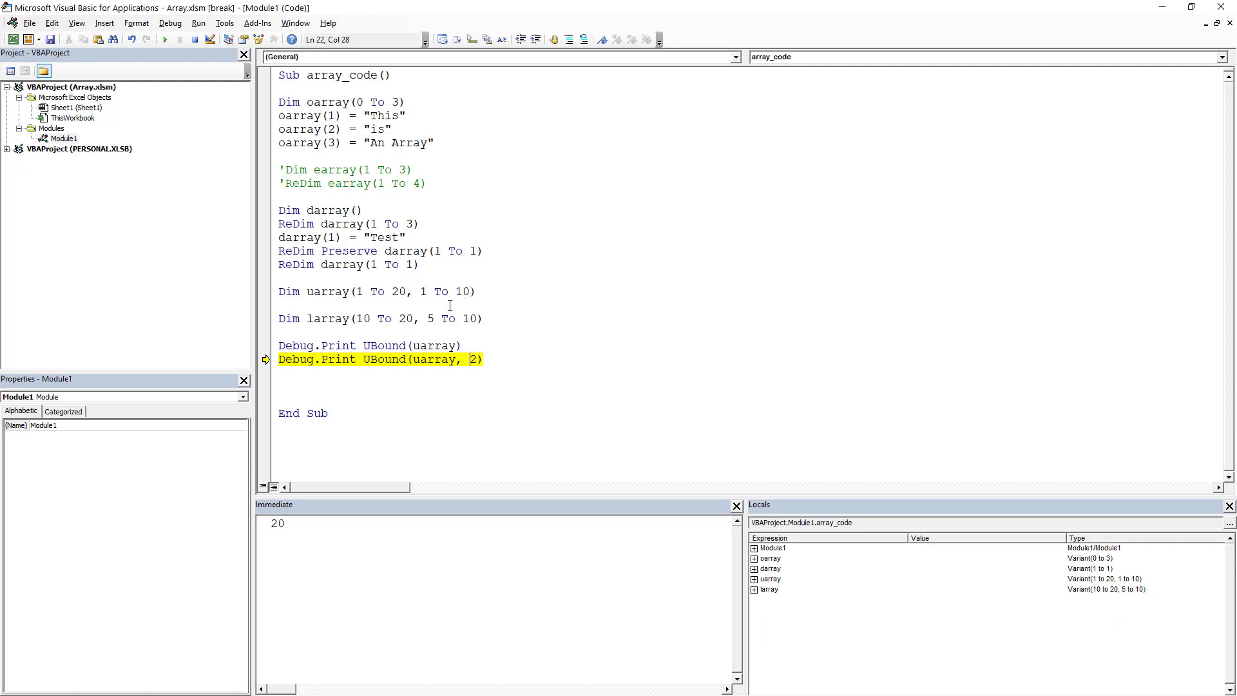
key("F8")
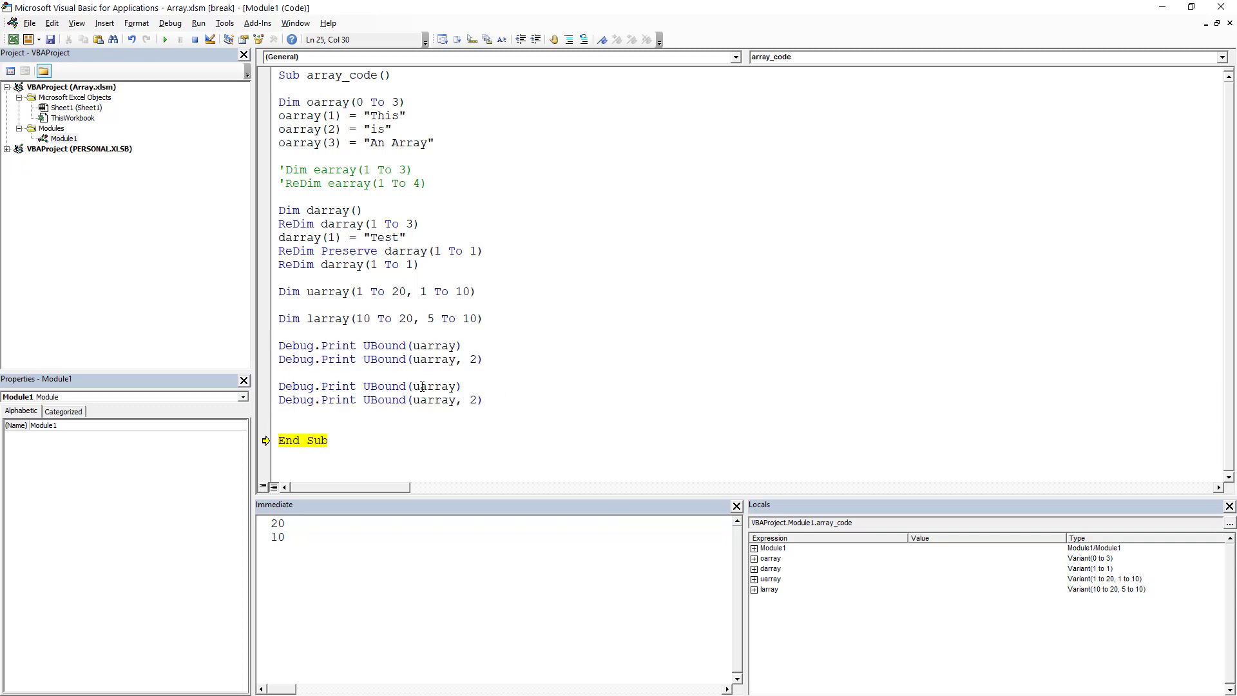
Change the lines to LBound(larray, 1) and LBound(larray, 2) and run them, printing 10 and 5
left_click(411, 386)
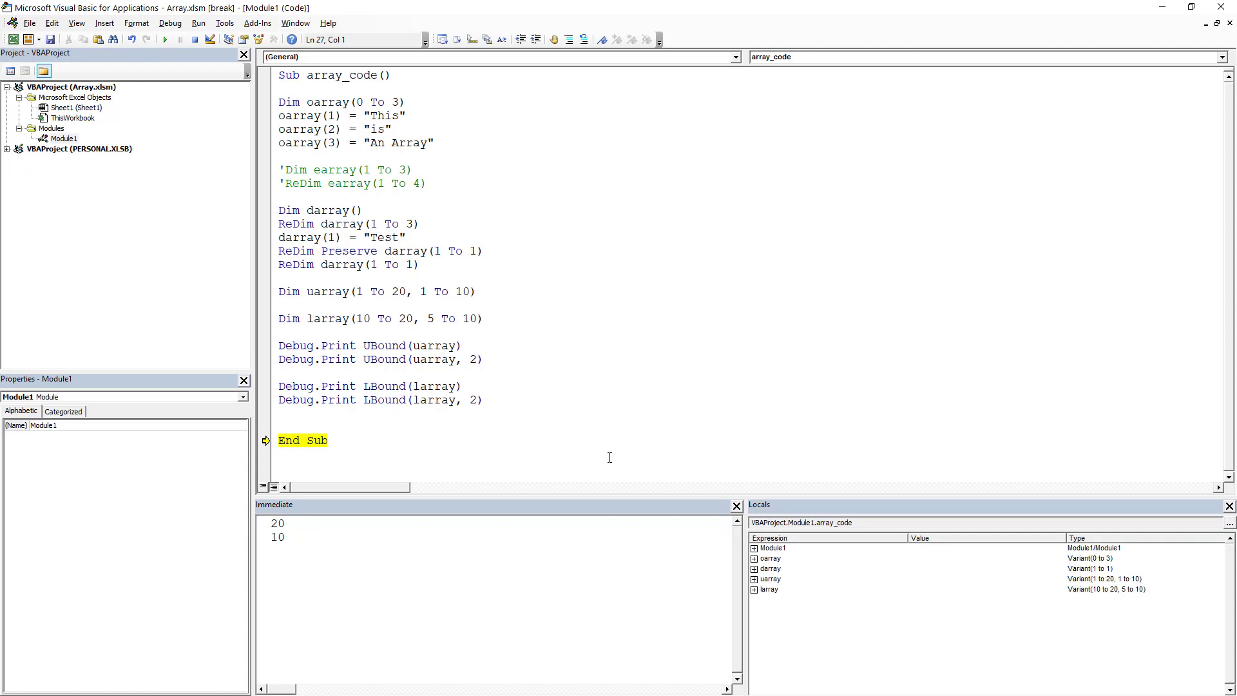
left_click(278, 425)
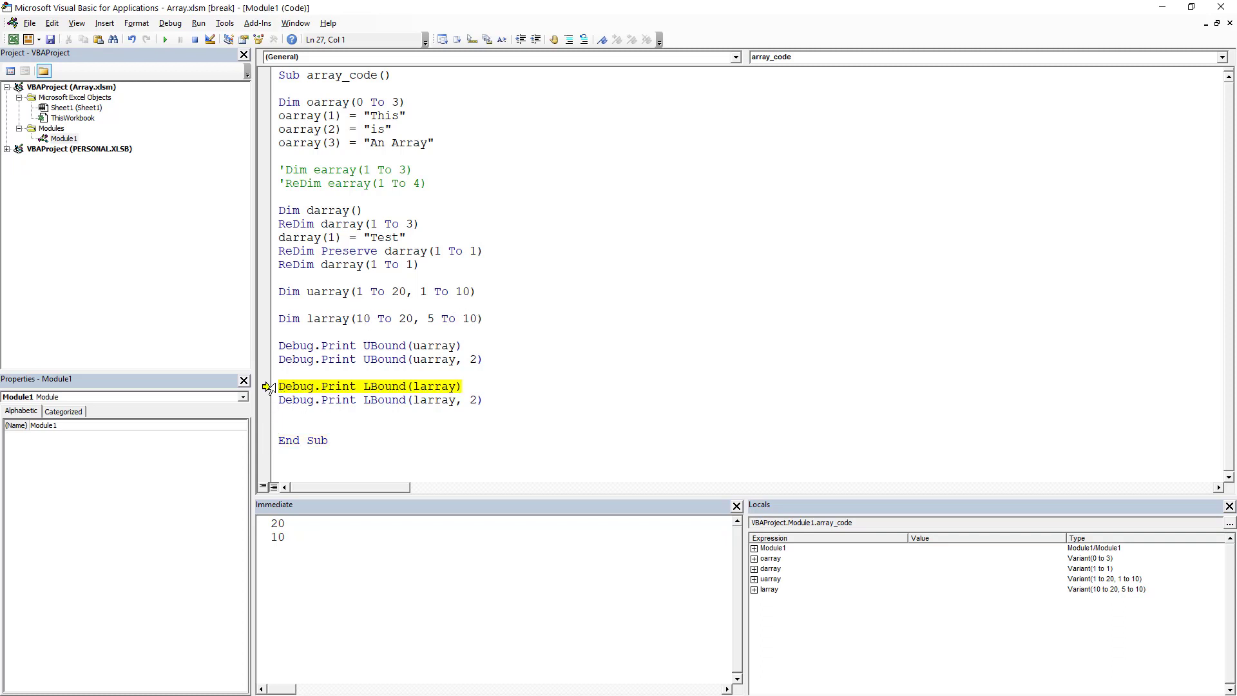
mouse_move(386, 386)
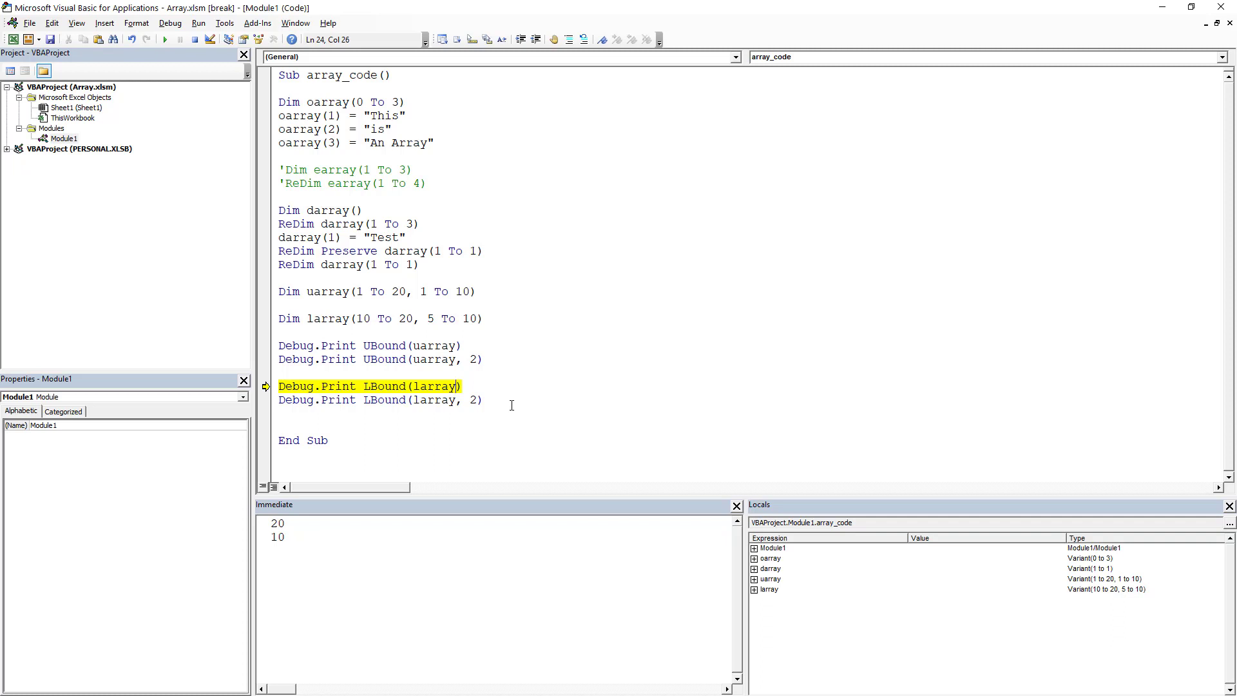
type(", 1")
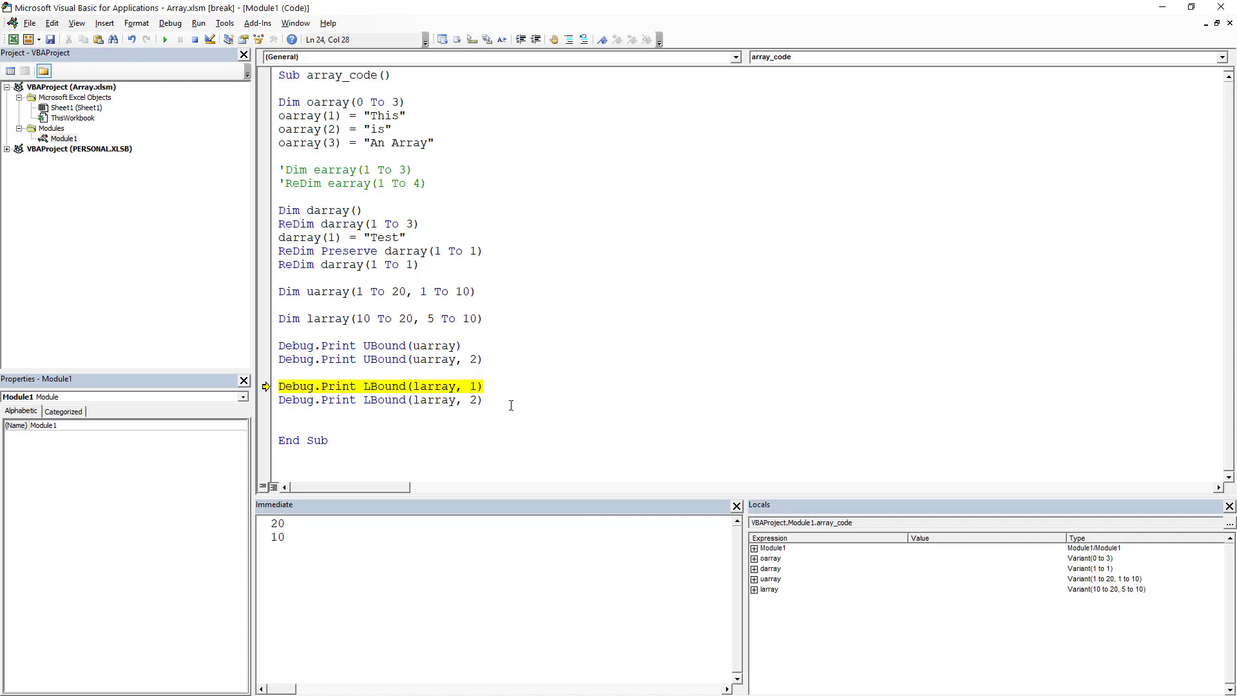
key("F8")
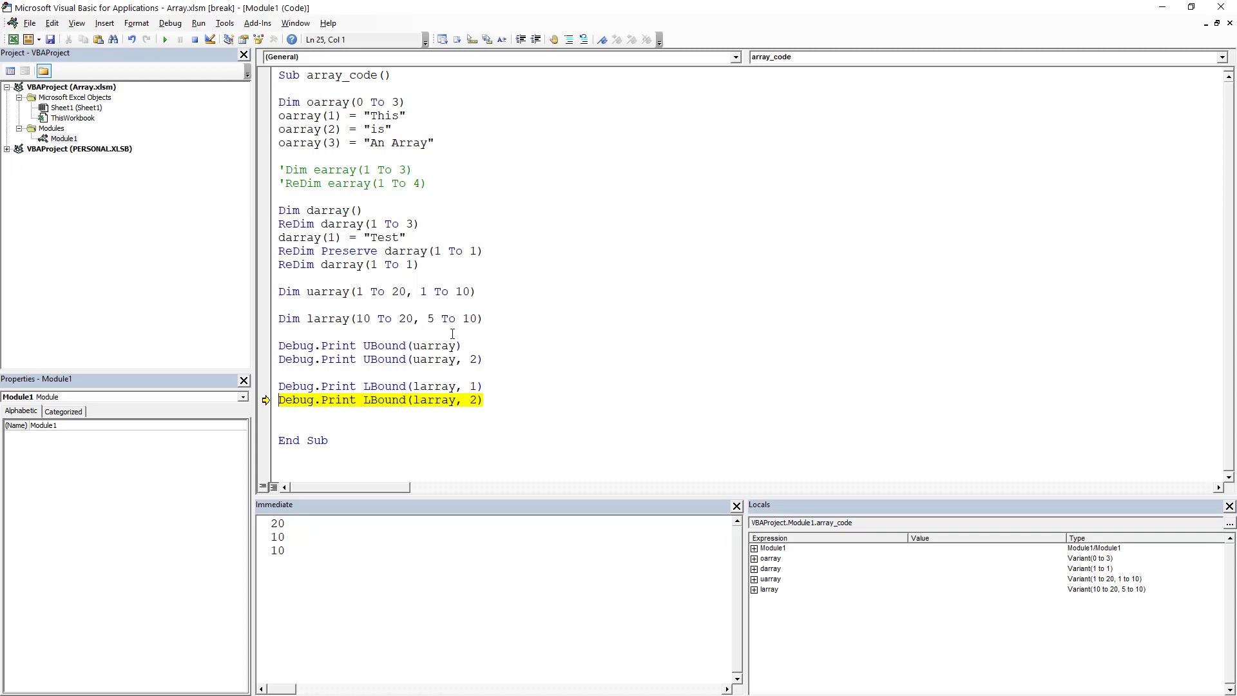
key("F8")
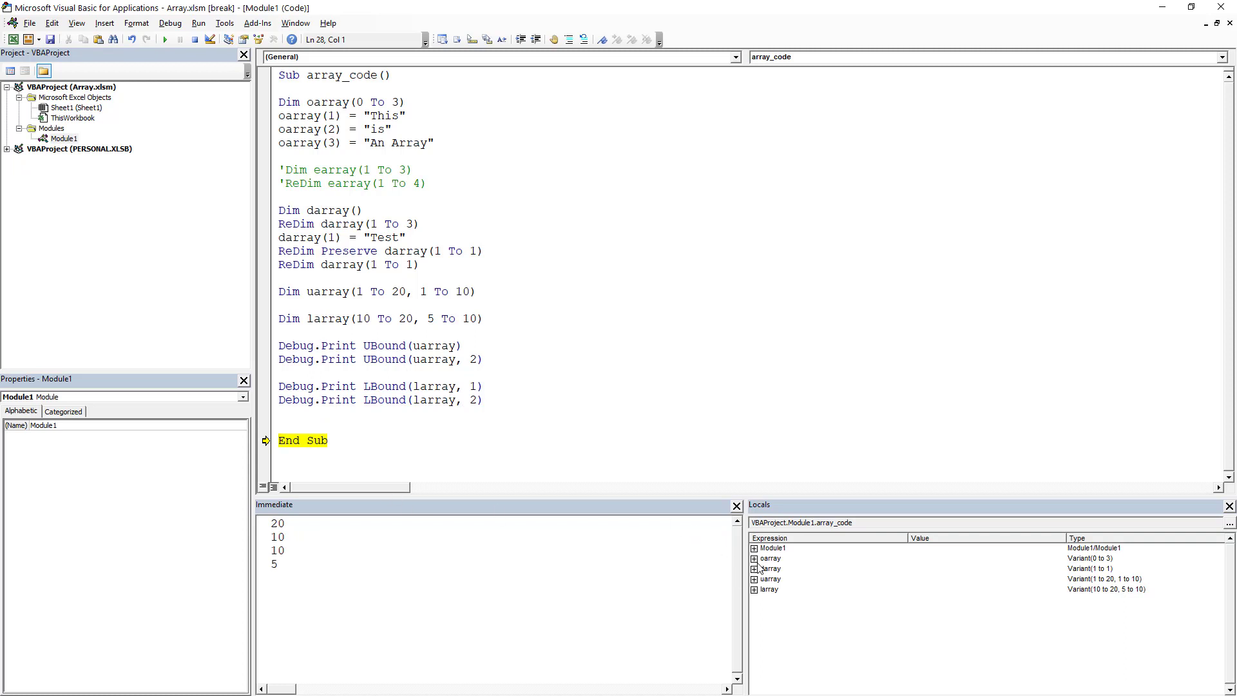
Expand oarray in Locals to reveal Empty, "This", "is" and "An Array"
left_click(754, 558)
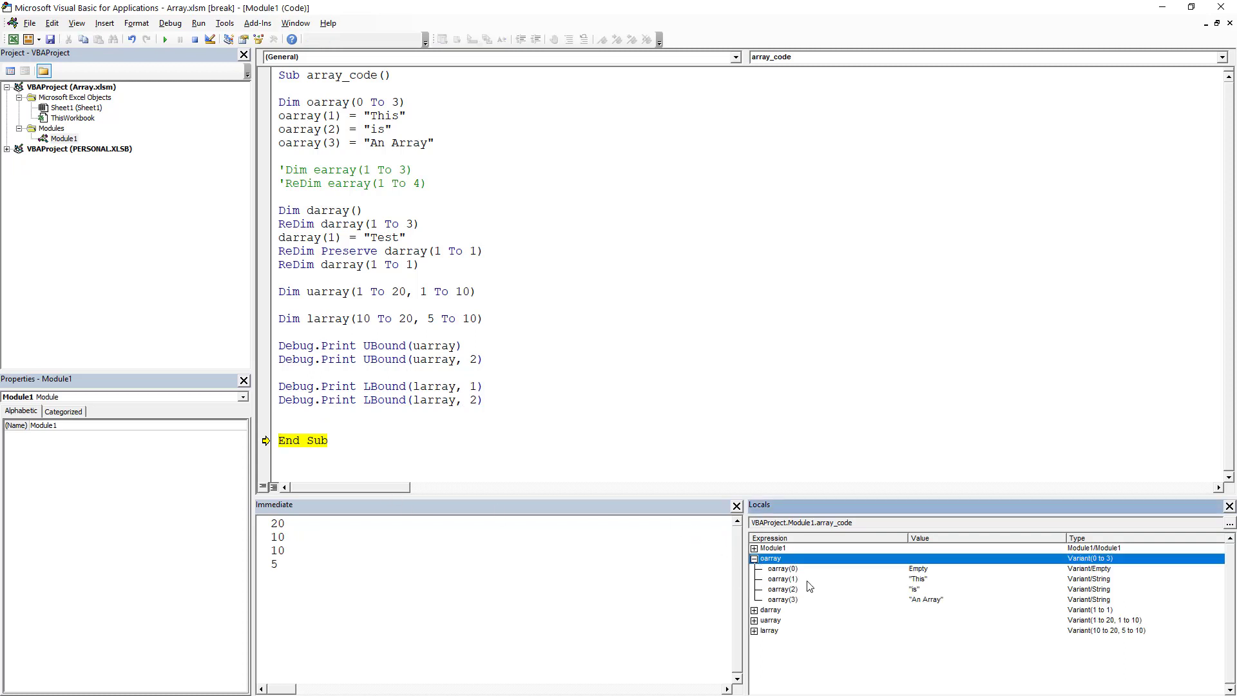
mouse_move(797, 605)
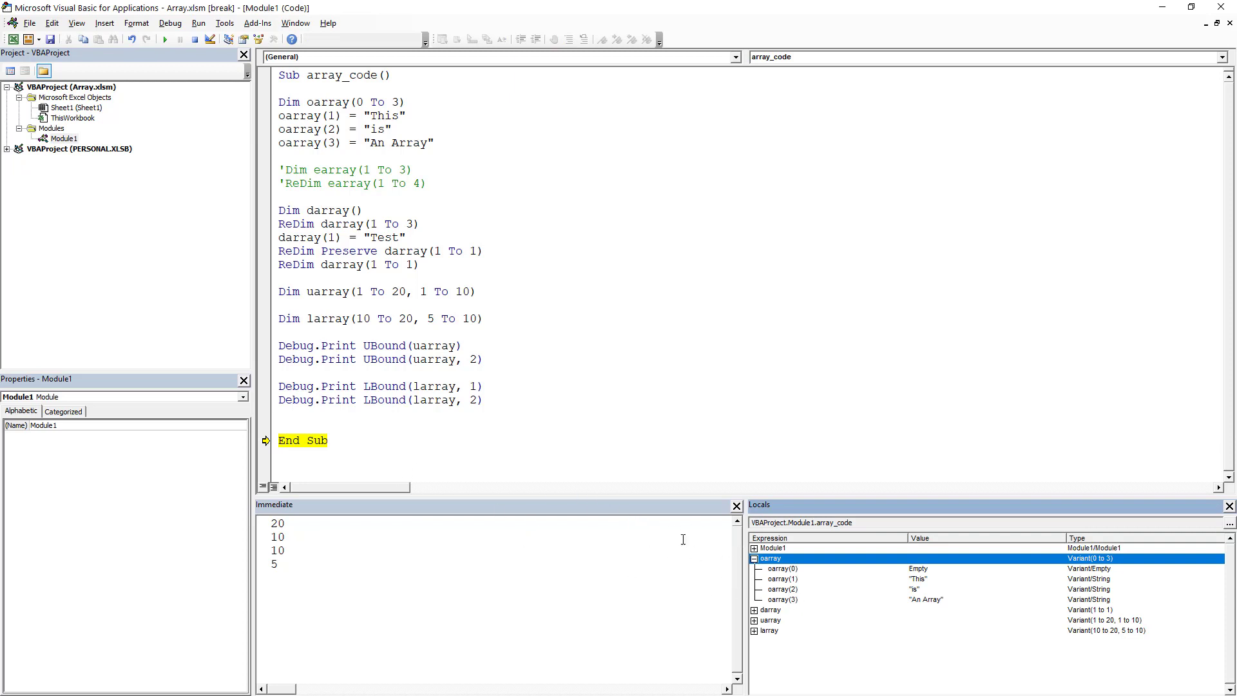
mouse_move(348, 419)
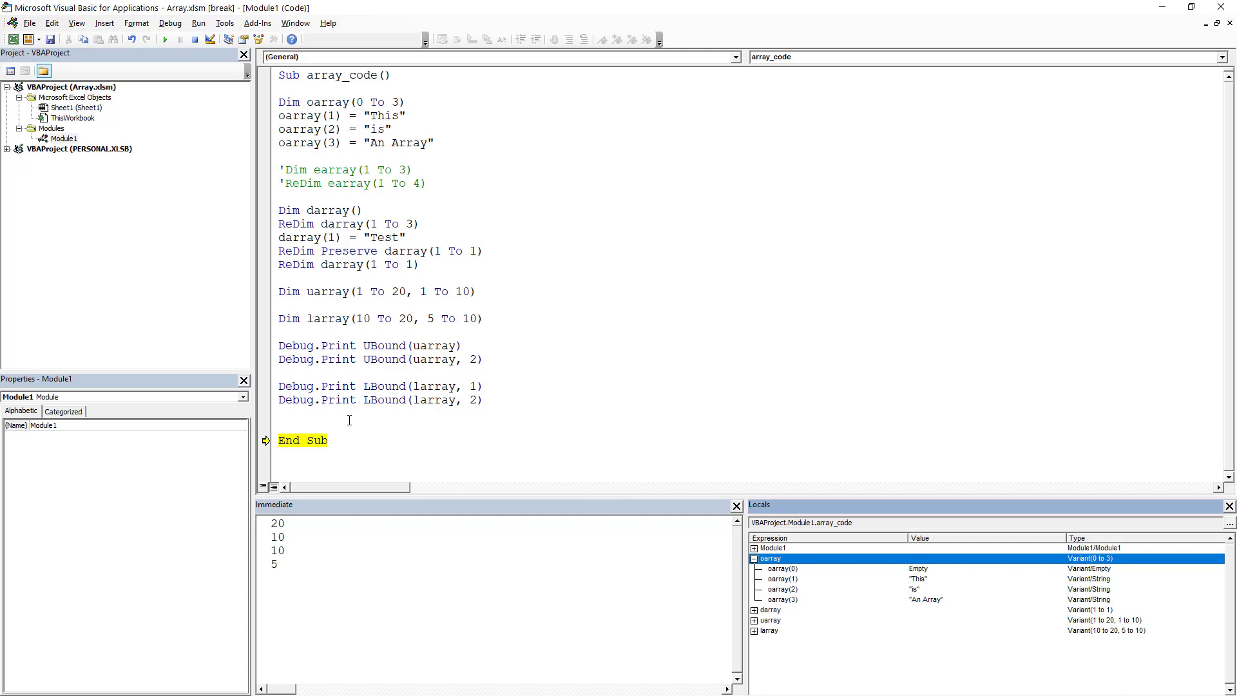
left_click(315, 427)
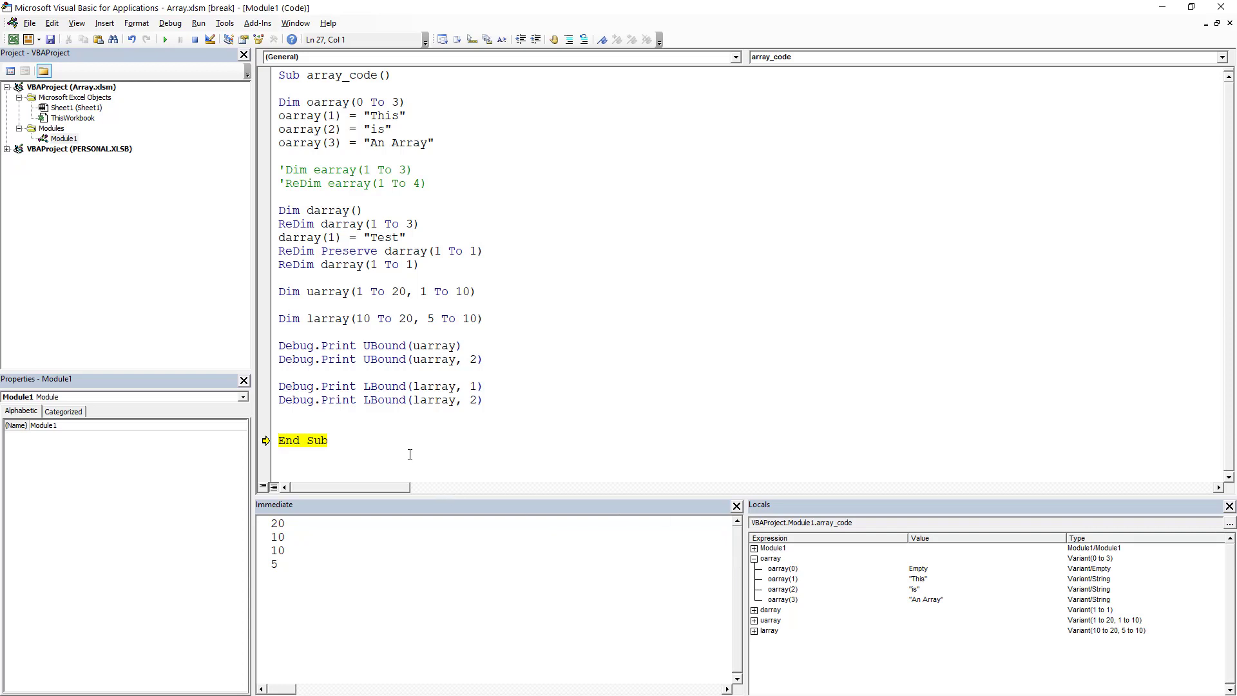
Add and run UBound(oarray) and LBound(oarray) print lines, printing 3 and 0
left_click_drag(278, 386, 481, 400)
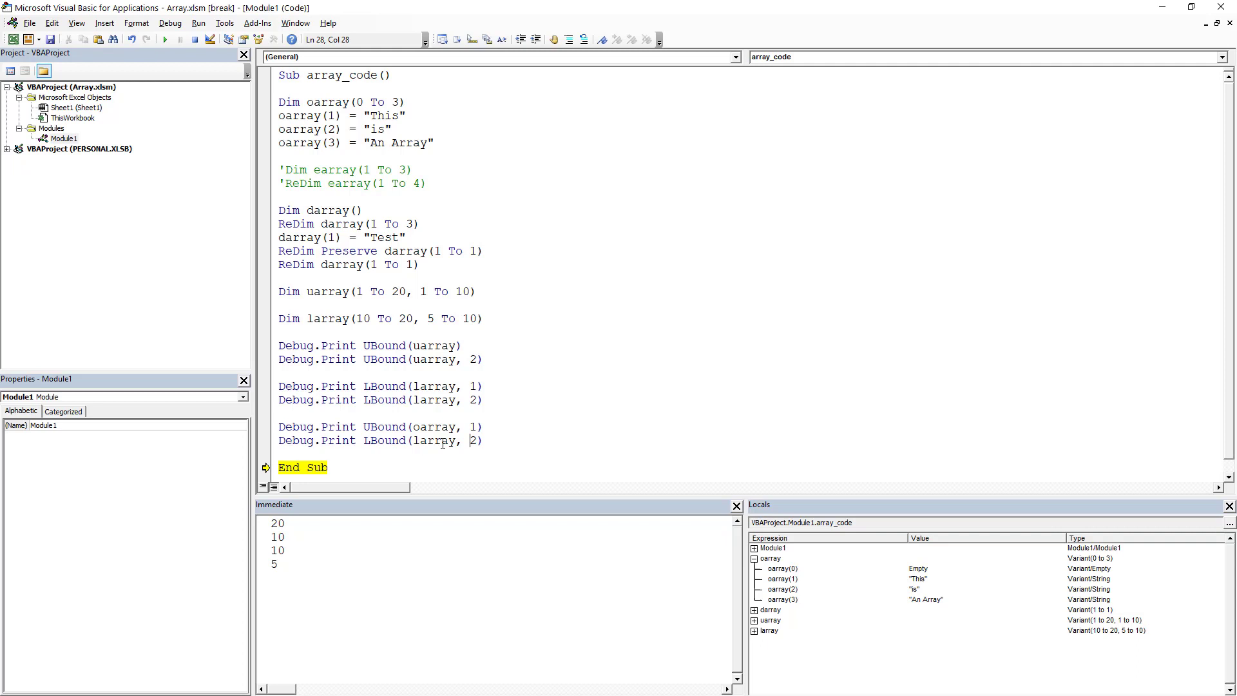
key("Backspace")
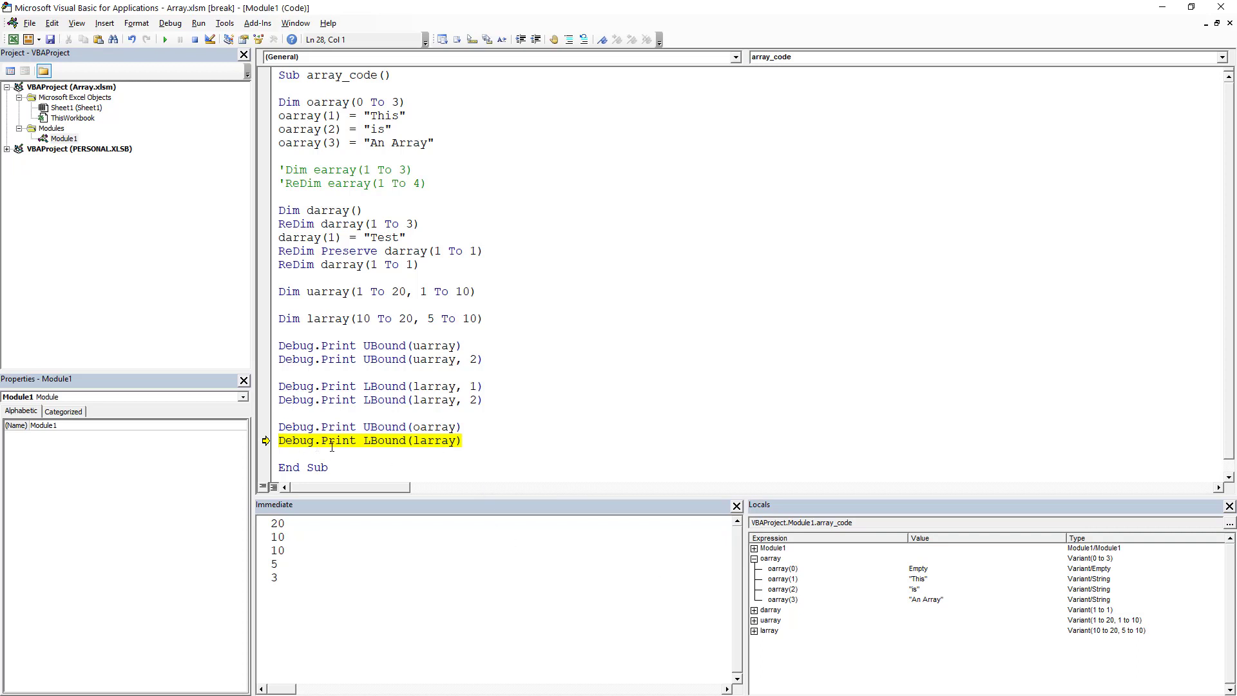
key("F8")
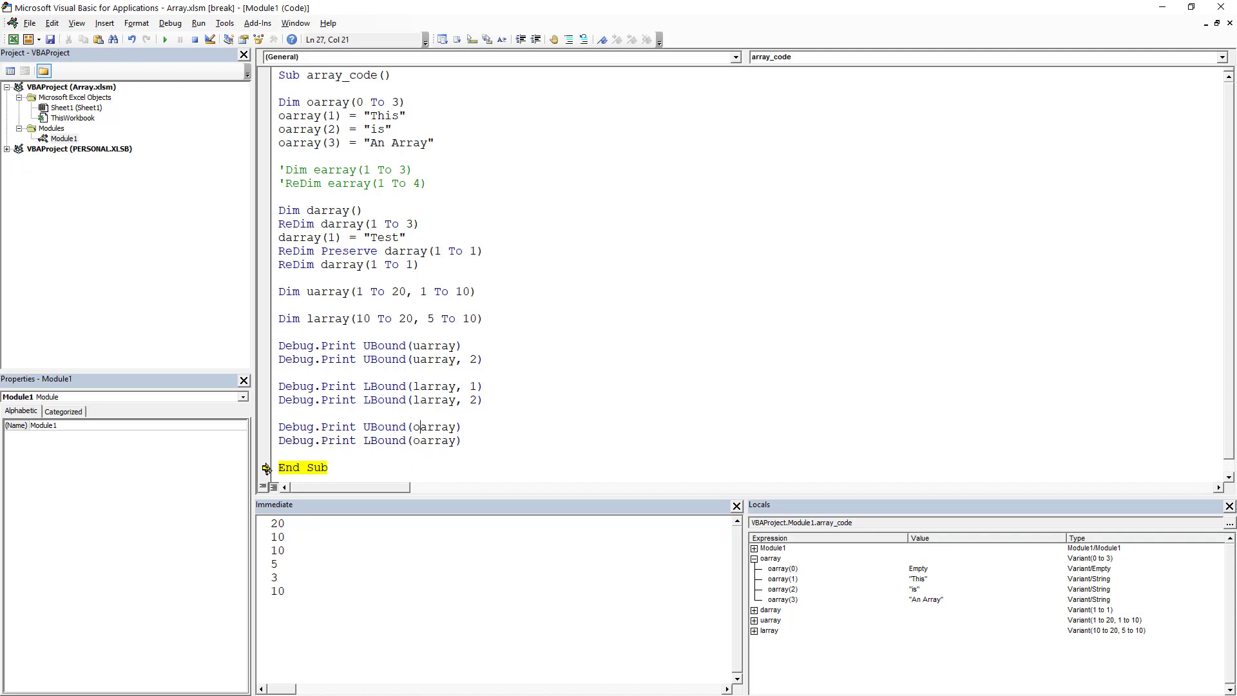
key("F8")
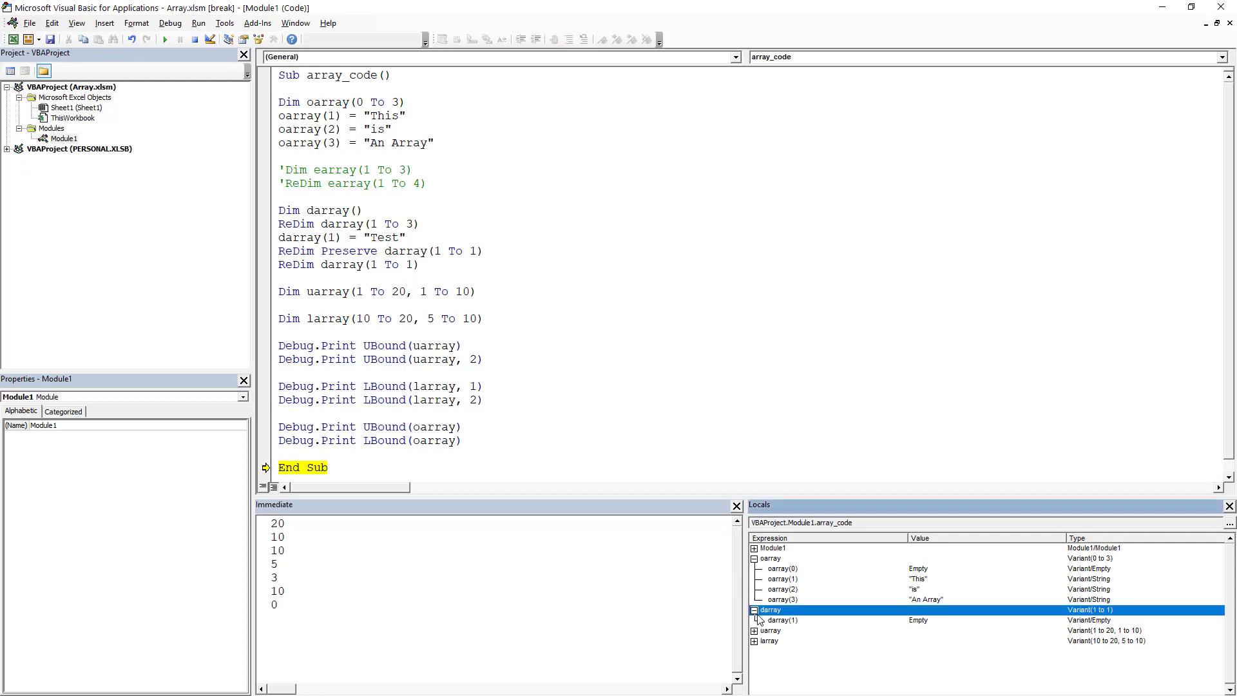
Expand uarray and uarray(1) in Locals and scroll through their Empty elements
left_click(759, 568)
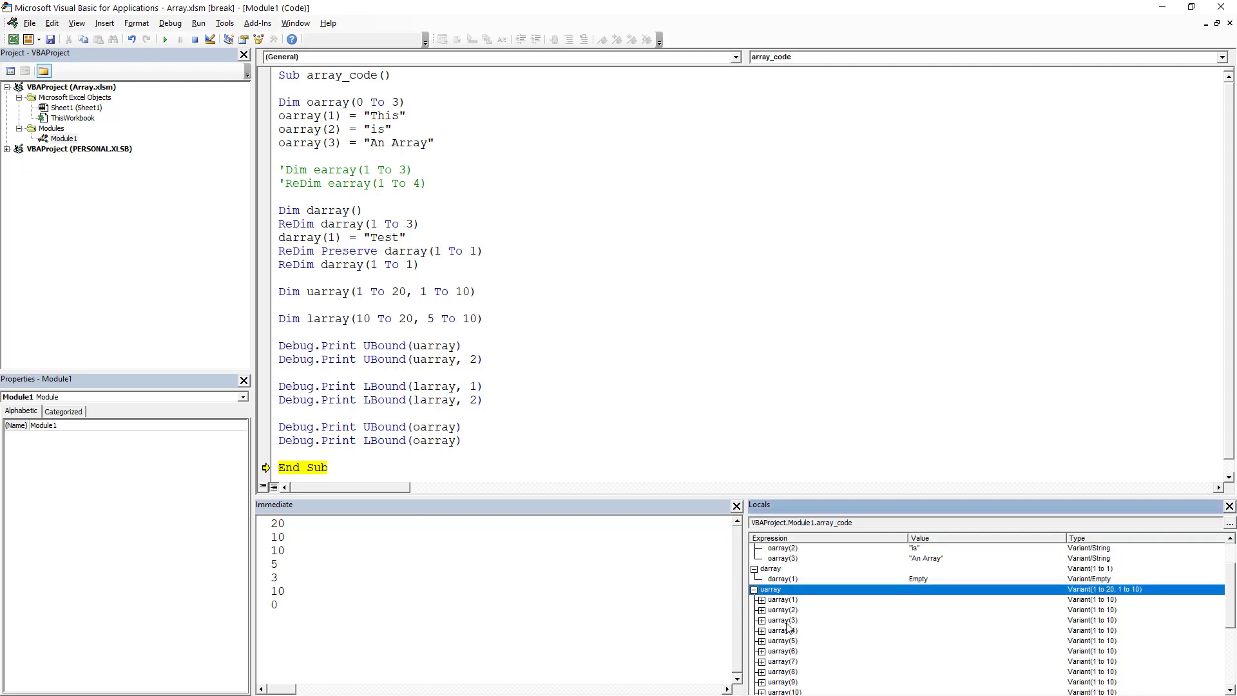
left_click(760, 600)
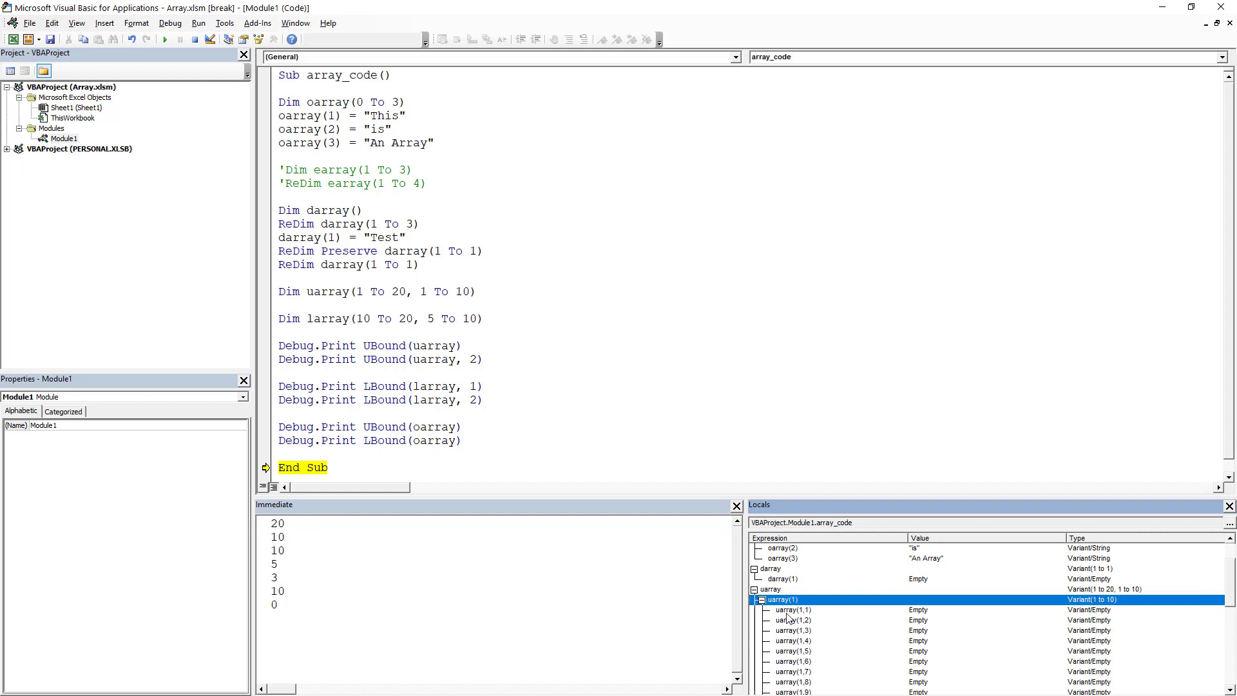
scroll("down", 3)
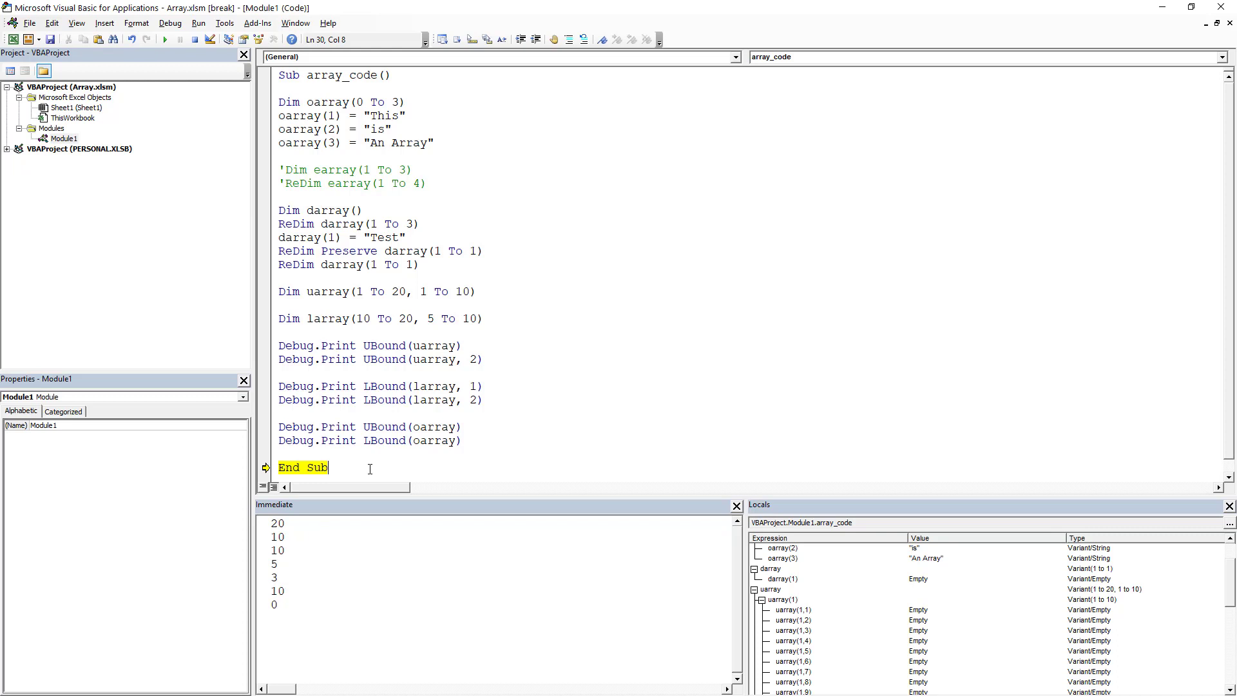
mouse_move(369, 409)
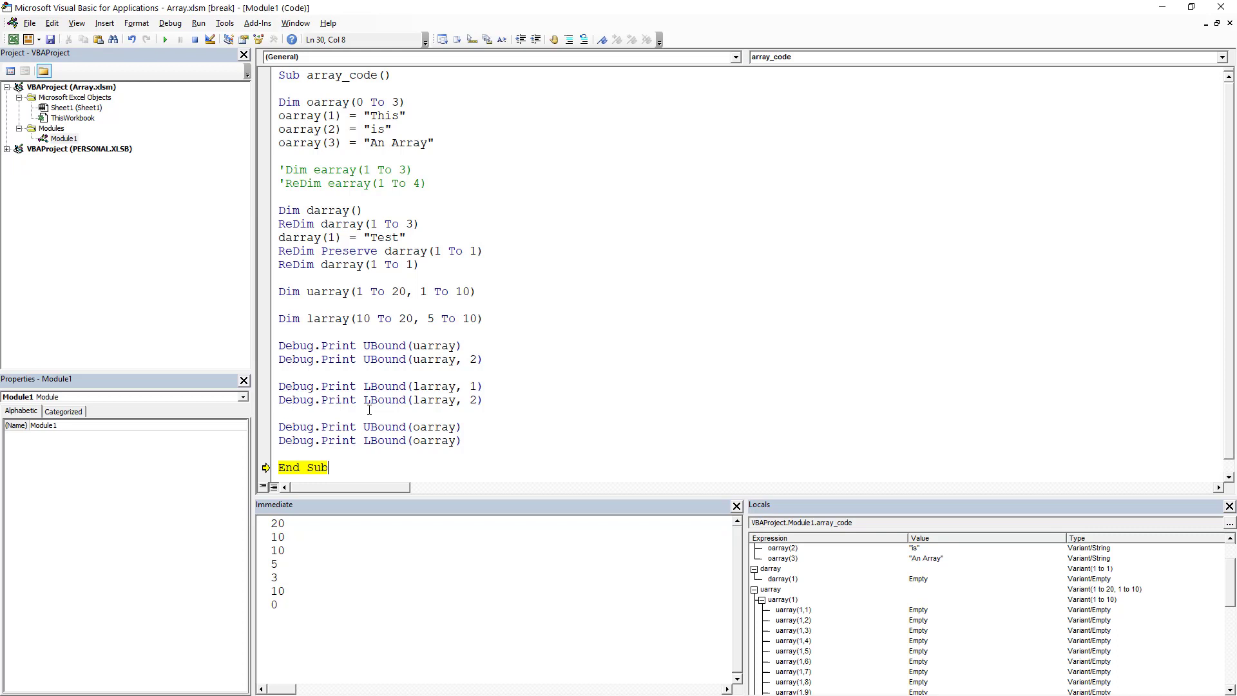